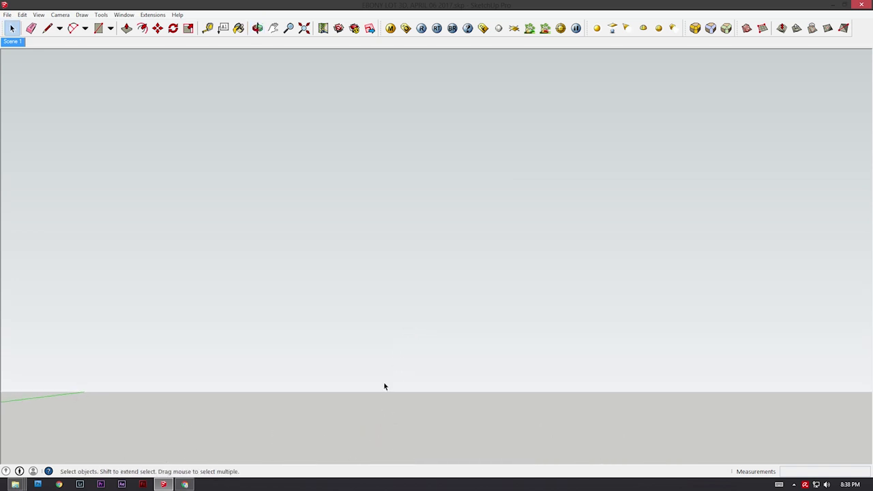
Create Scene 2 from the blank view via View > Animation > Add Scene, then return to Scene 1.
click(33, 28)
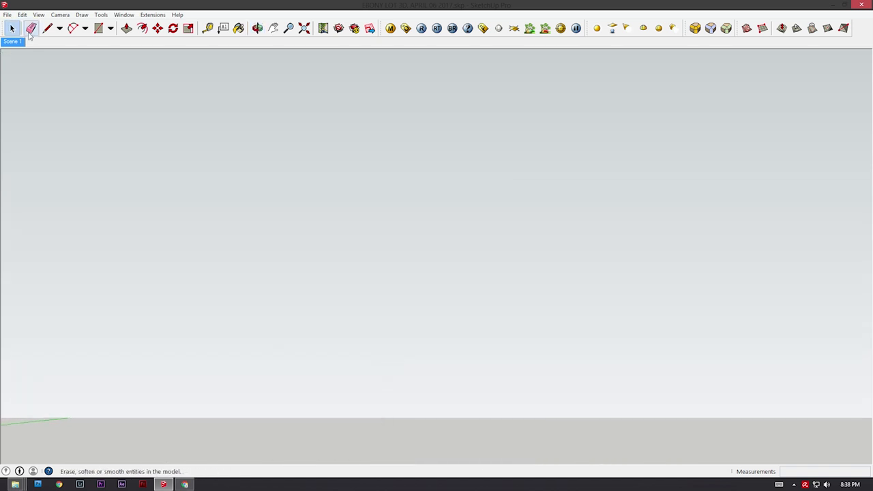
click(39, 14)
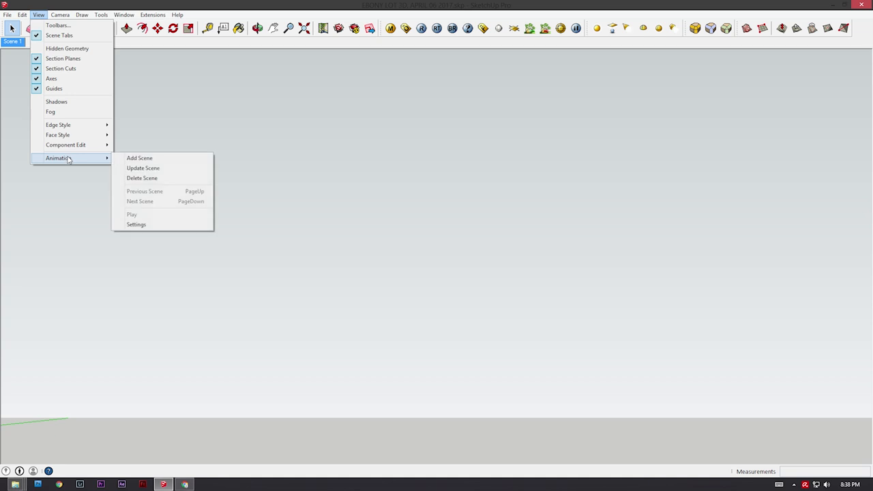
click(140, 158)
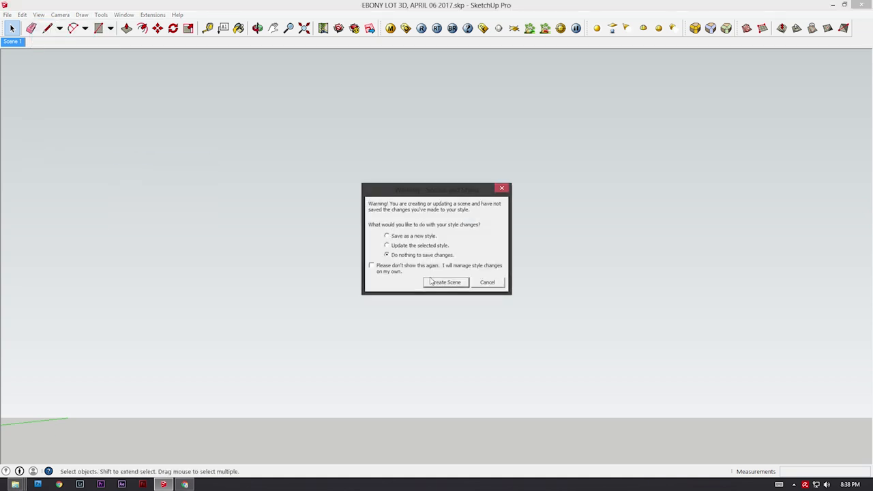
click(445, 282)
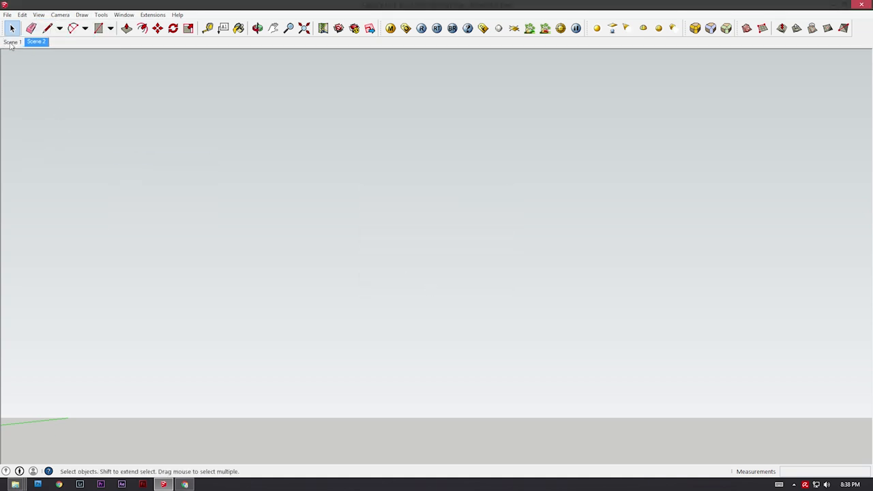
click(11, 44)
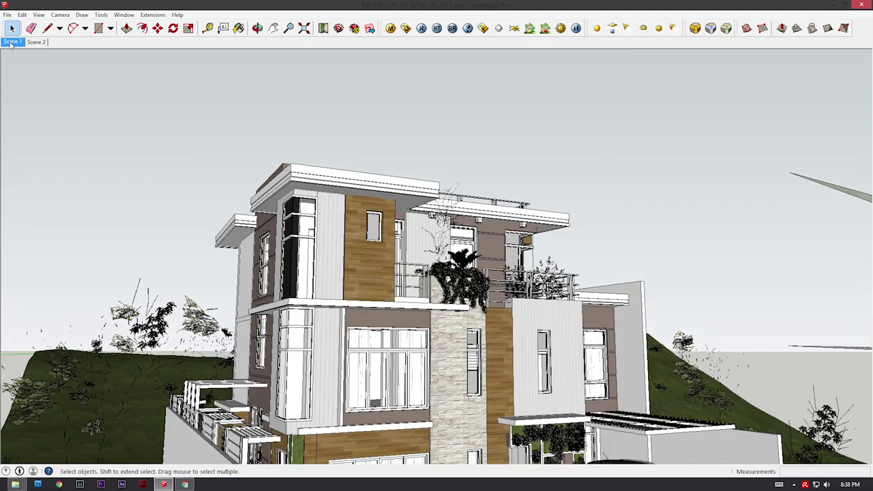